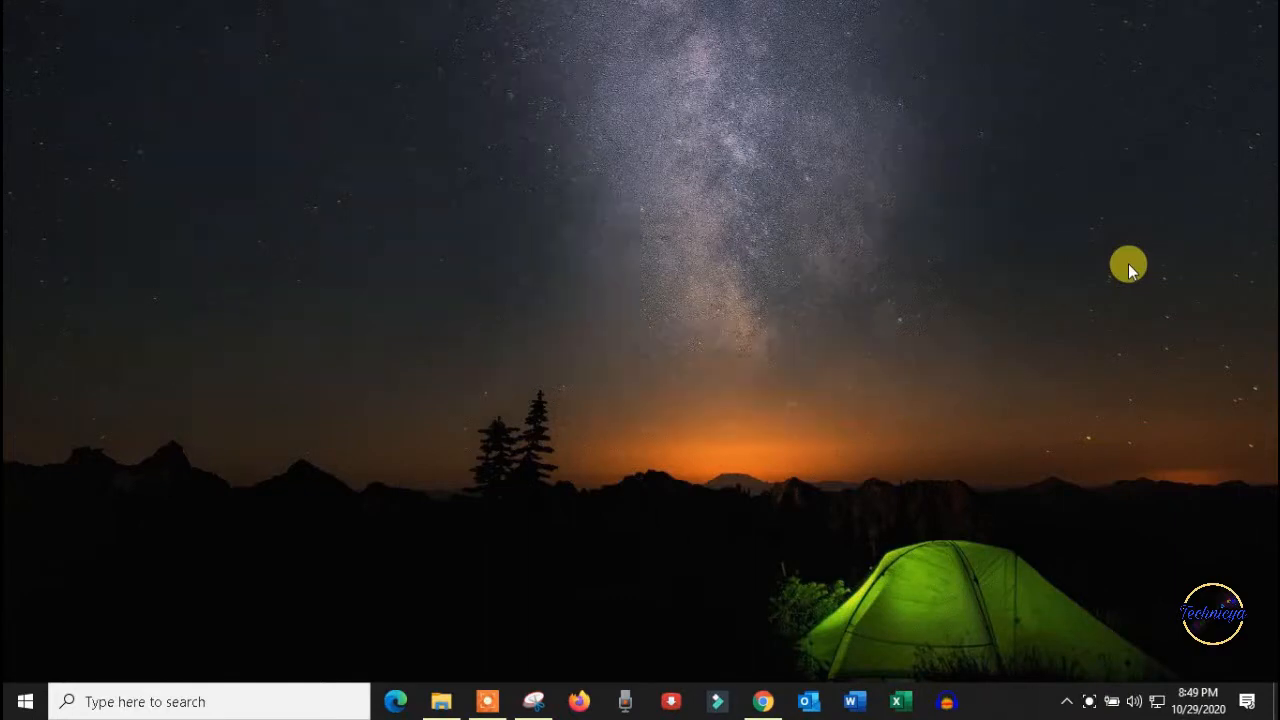
mouse_move(756, 252)
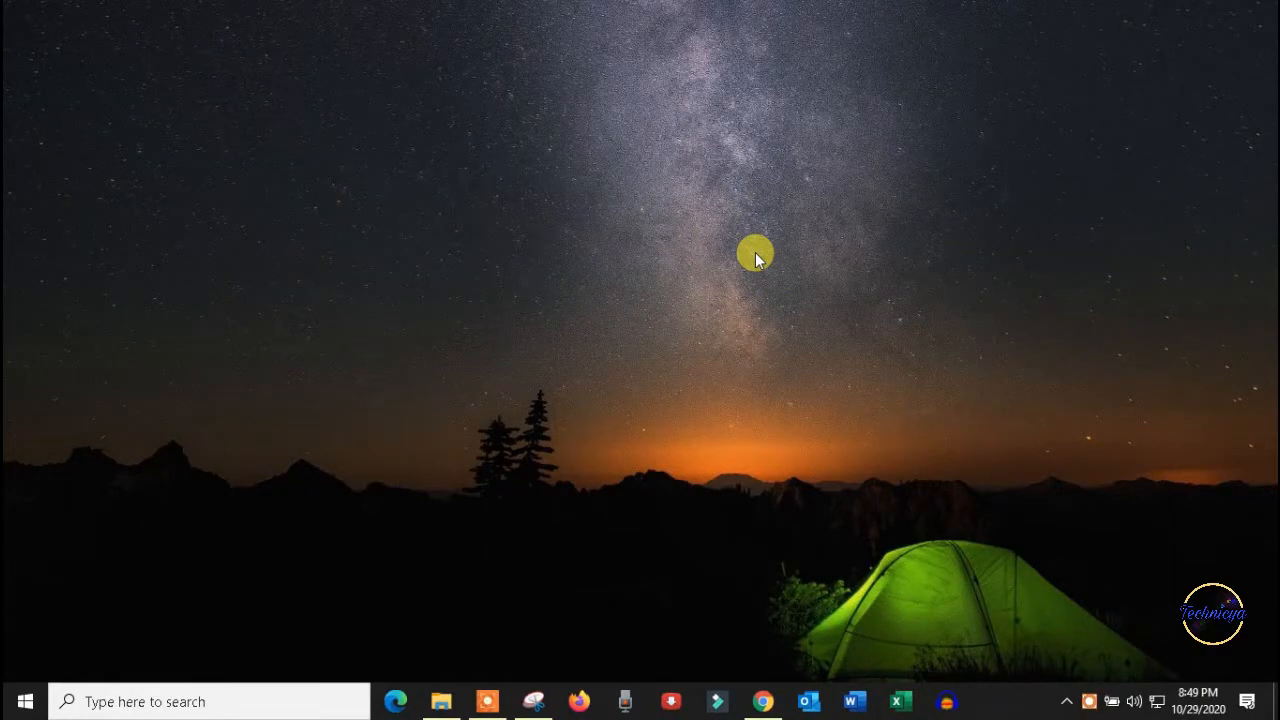
mouse_move(536, 360)
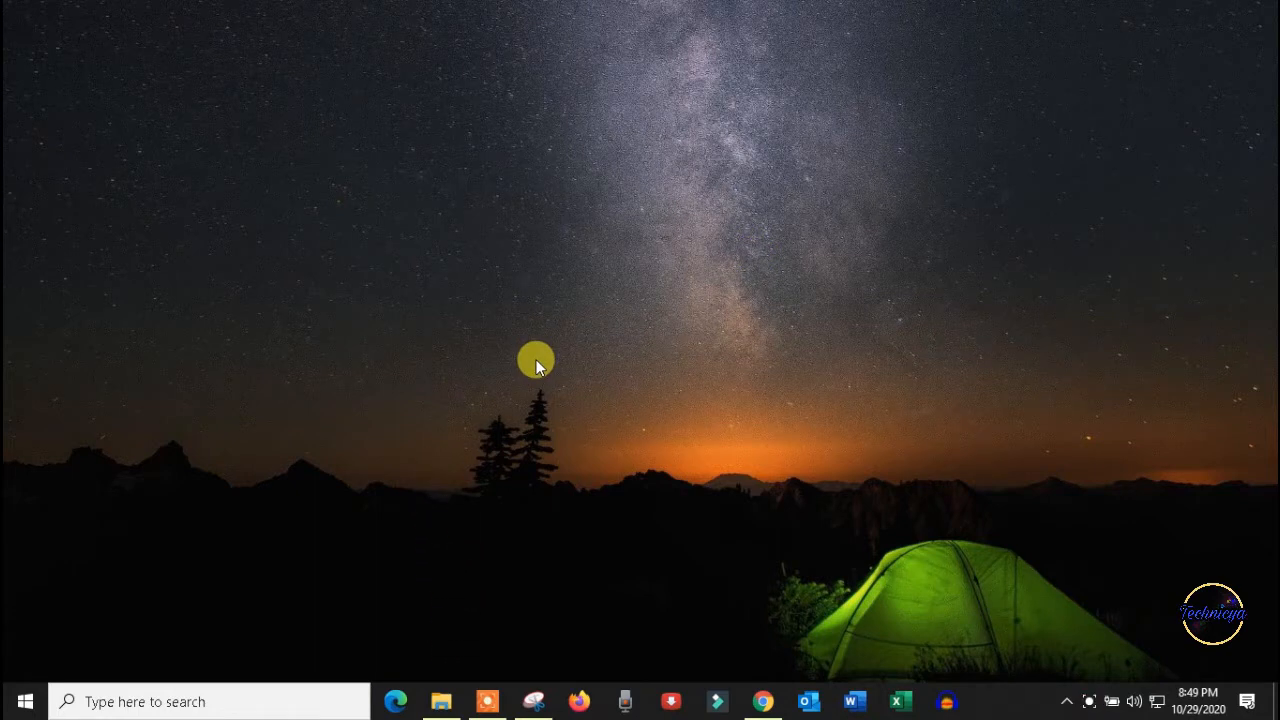
mouse_move(528, 372)
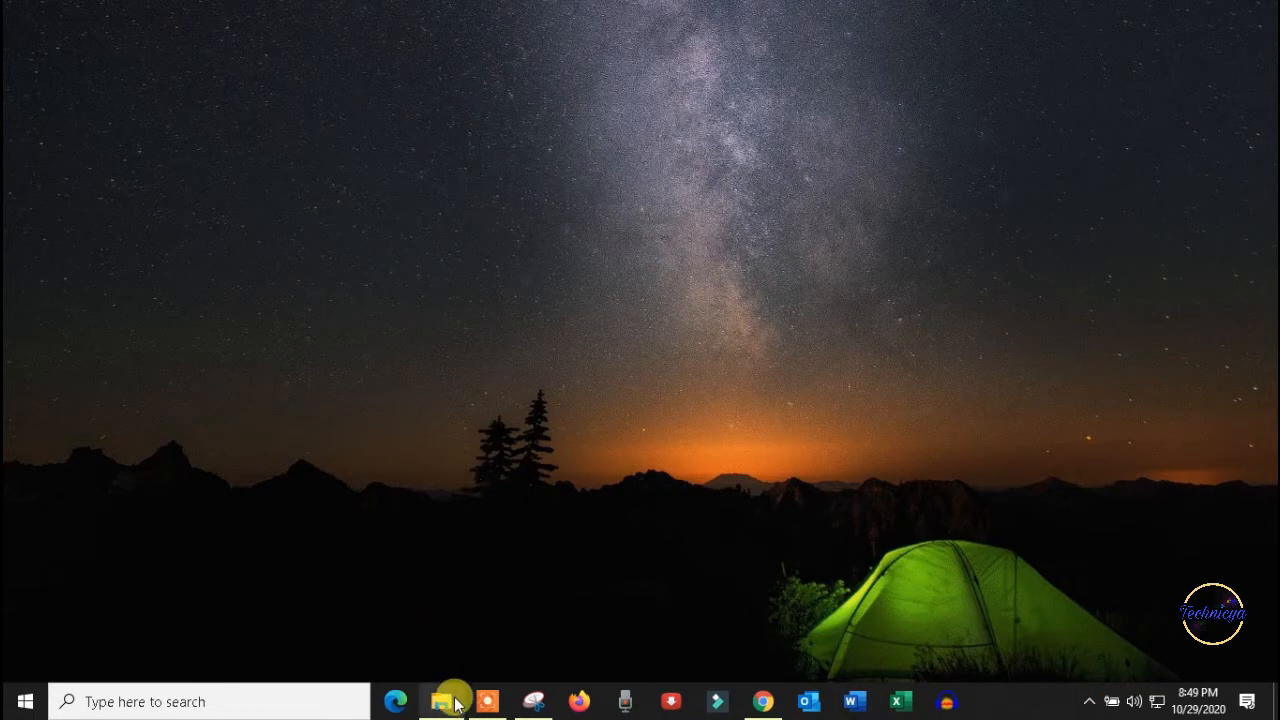
Step: Open the 'Biden leading national presidential polls' PDF from drive D: in Microsoft Edge
left_click(440, 700)
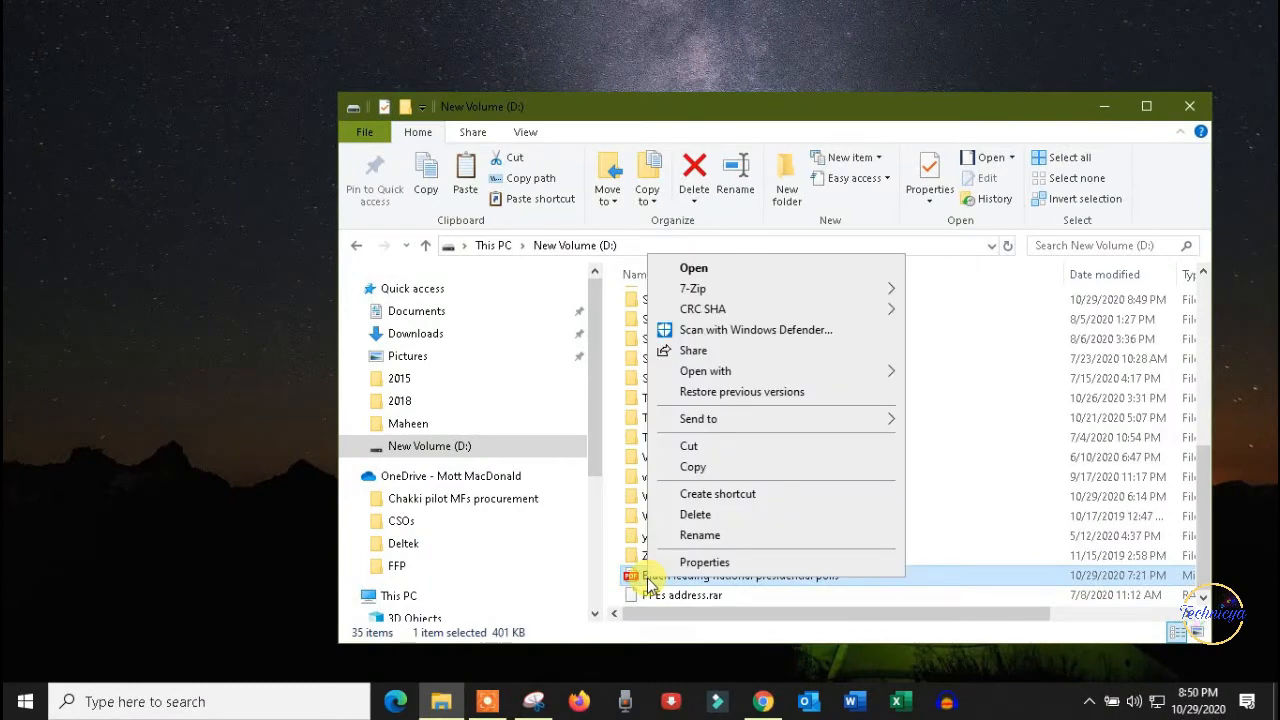
mouse_move(704, 500)
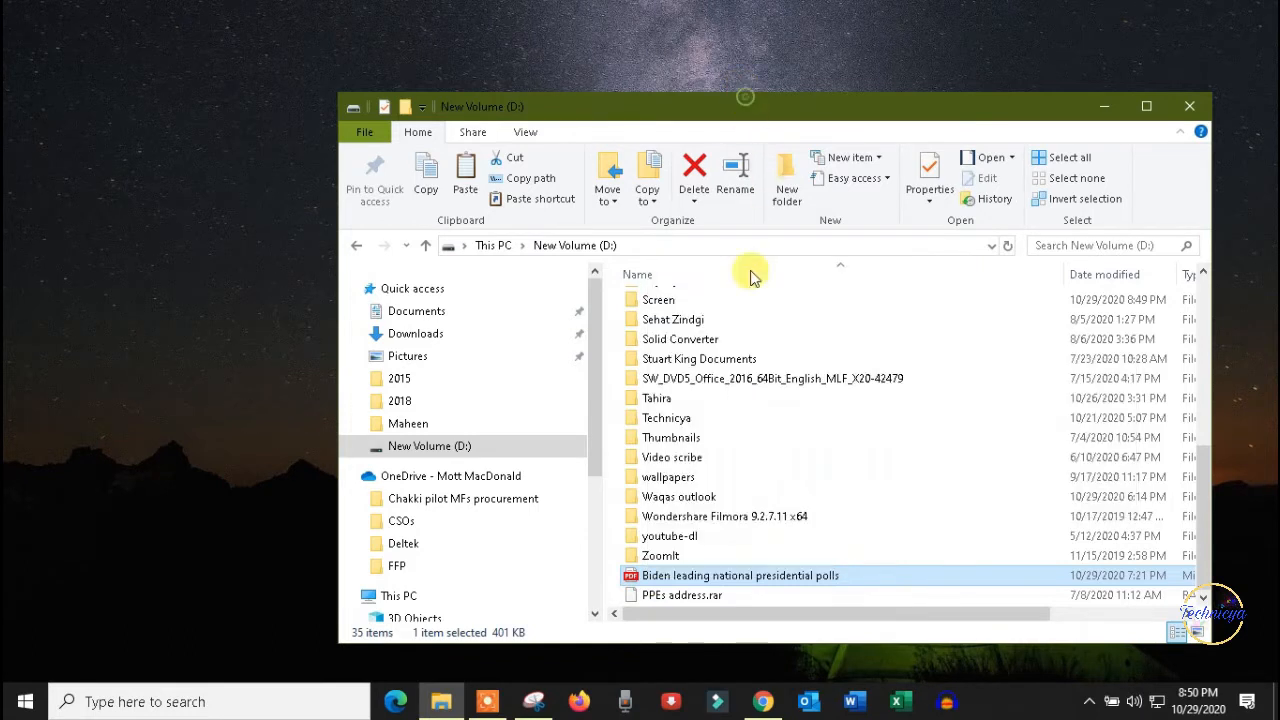
right_click(740, 576)
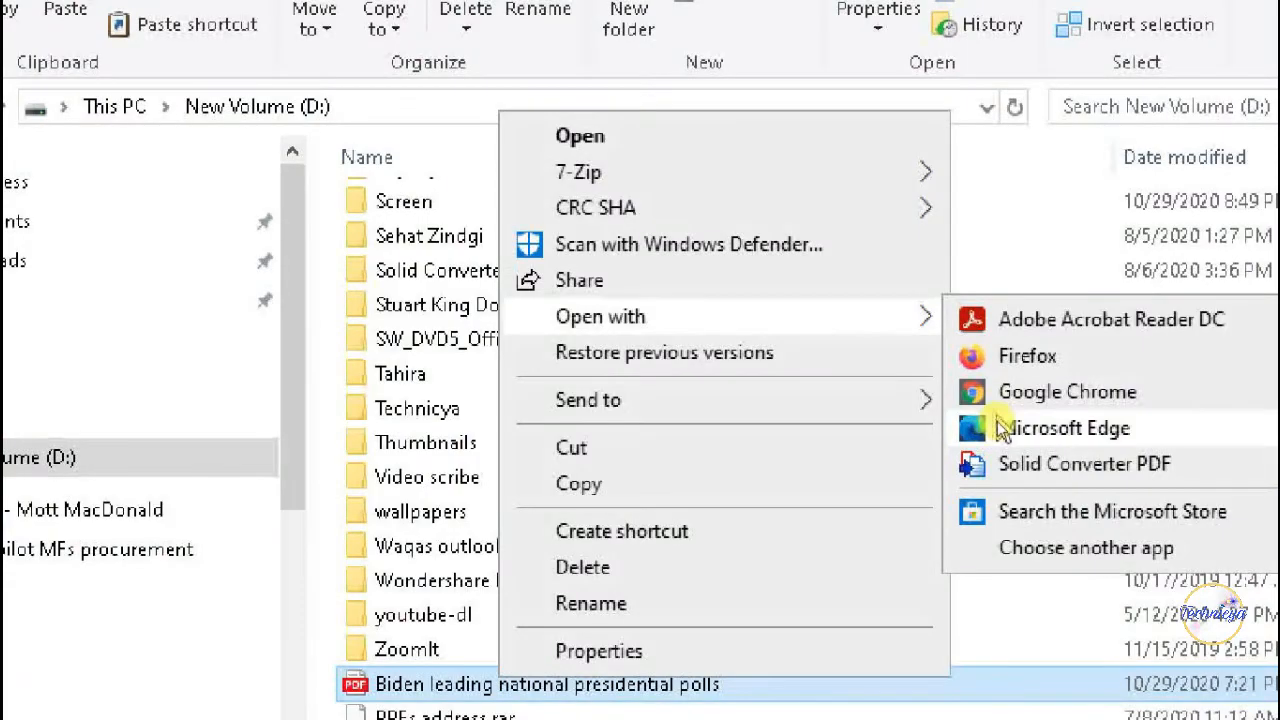
left_click(1068, 428)
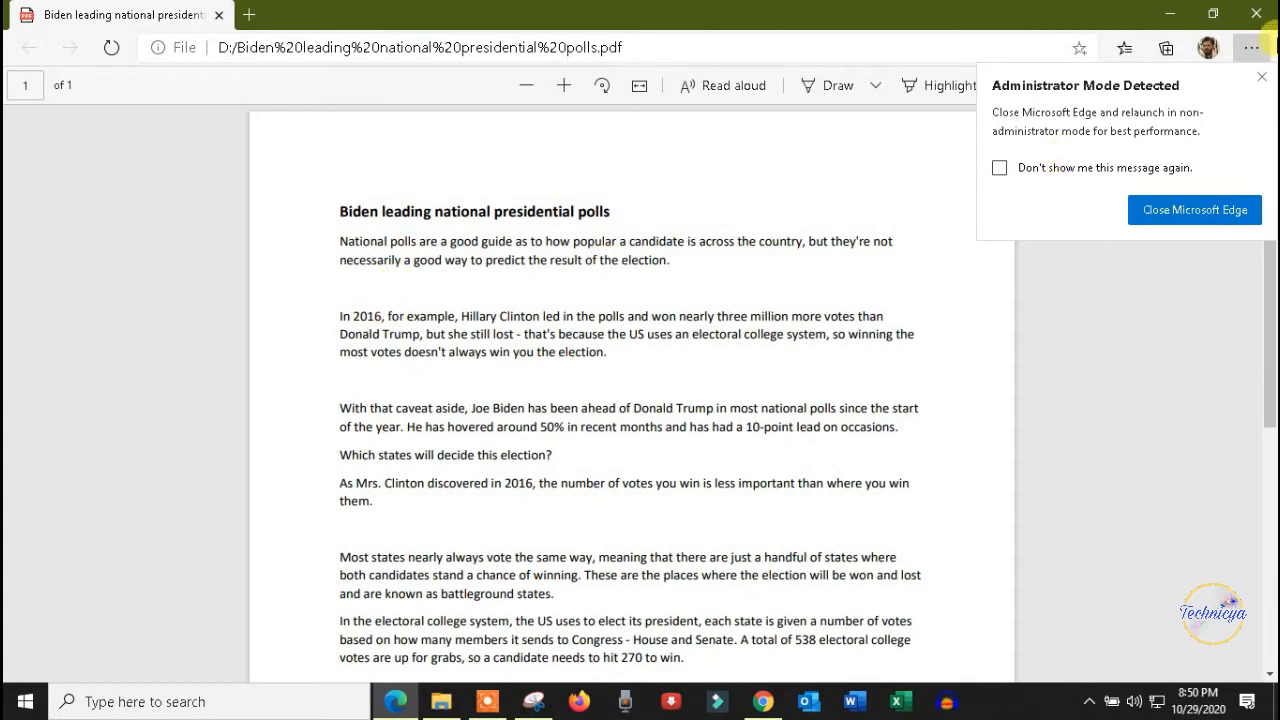
Step: Dismiss the administrator notice and highlight the 'In 2016, for example' paragraph green
left_click(1260, 76)
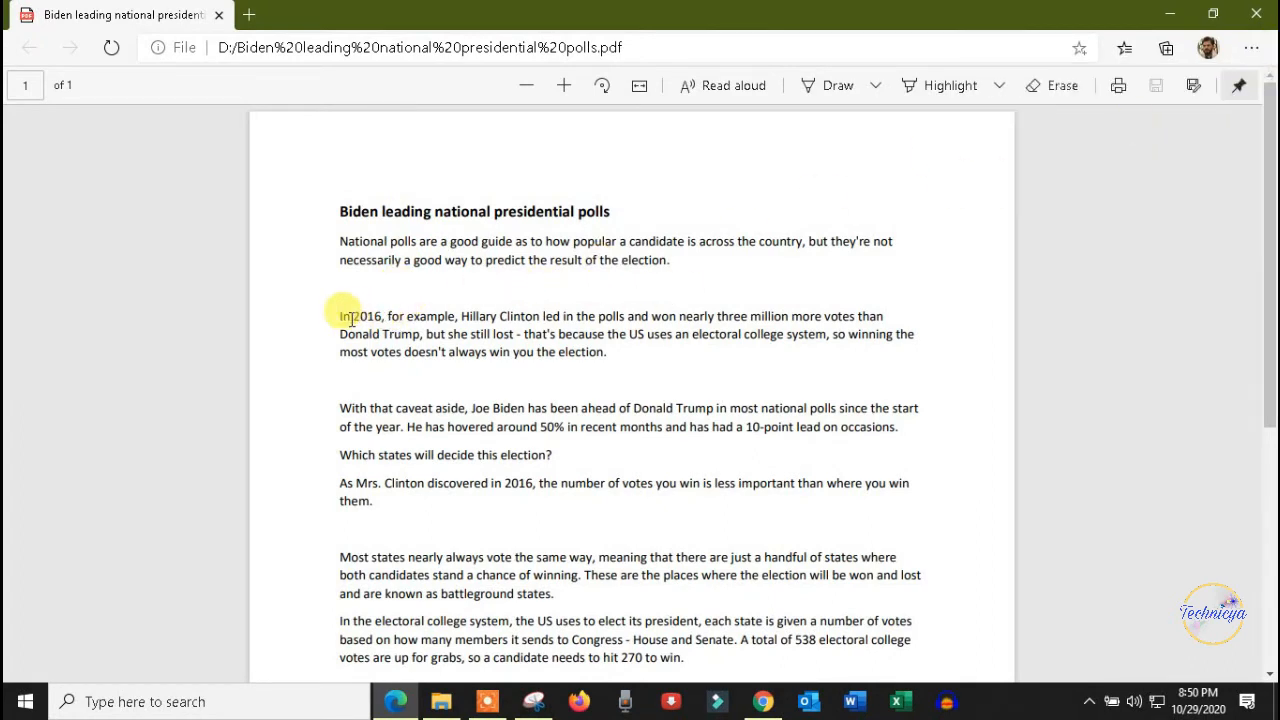
left_click_drag(340, 316, 882, 316)
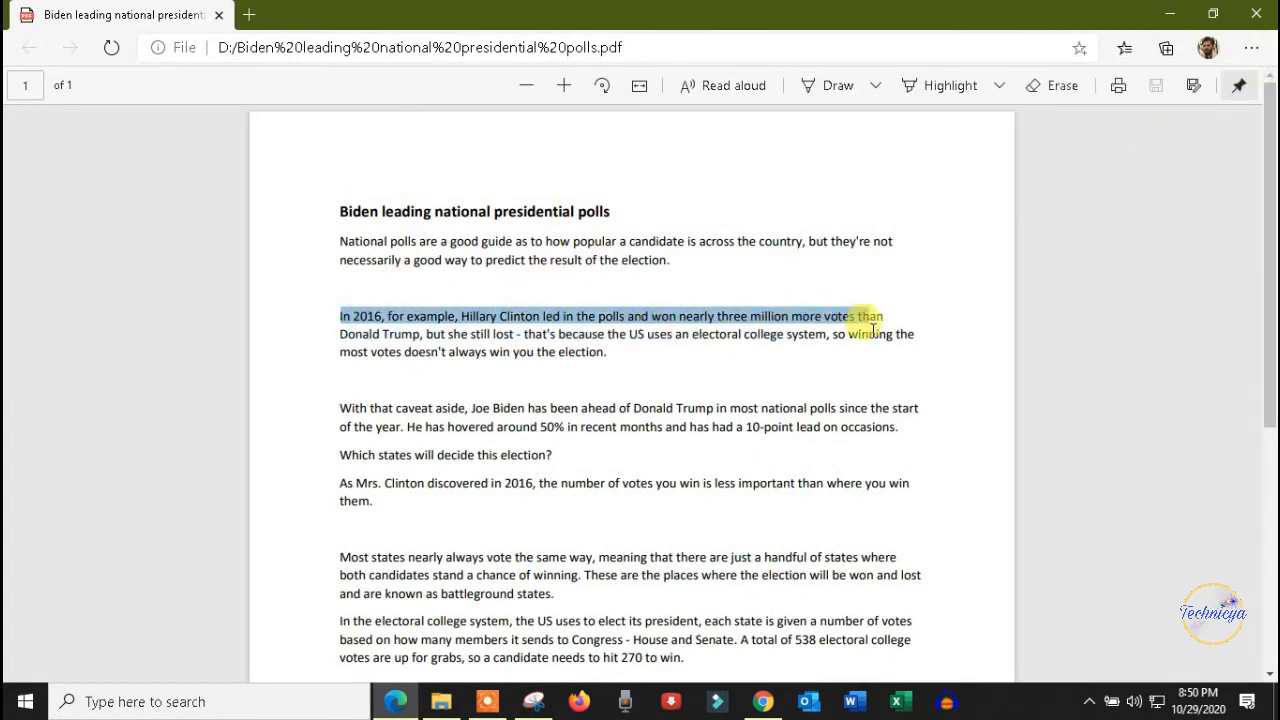
right_click(616, 340)
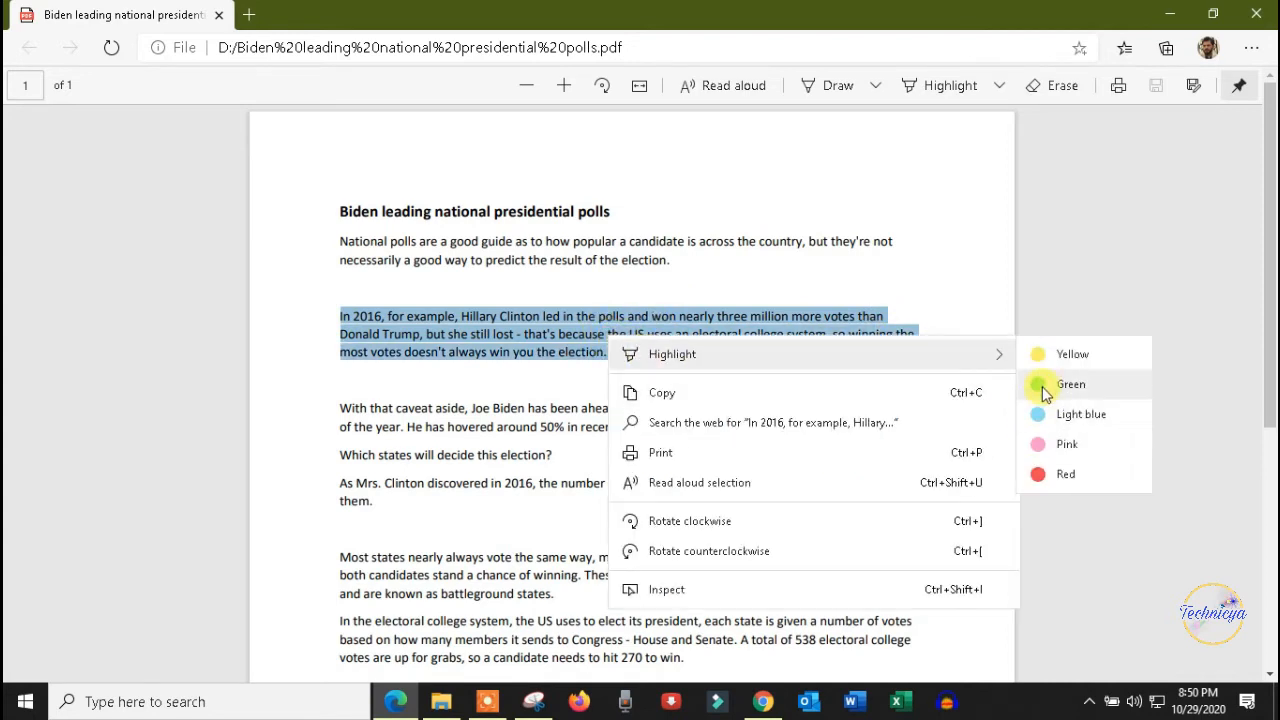
left_click(1070, 384)
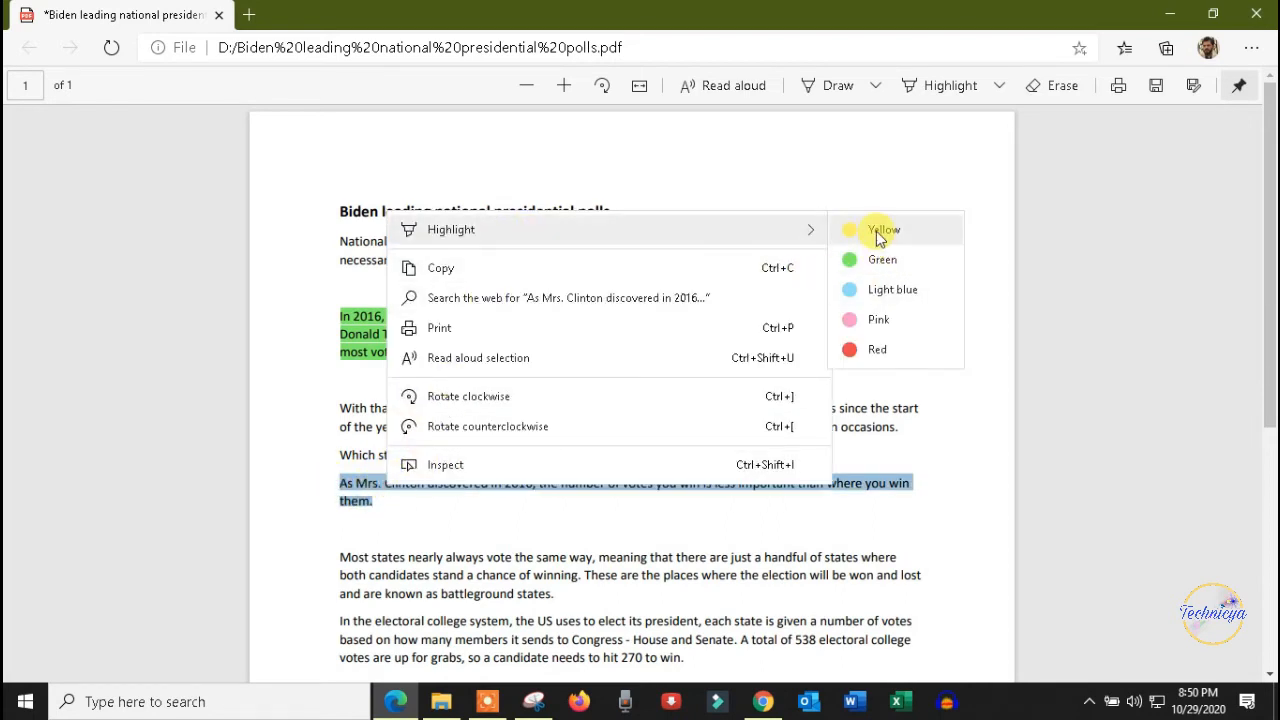
Step: Highlight the 'As Mrs. Clinton discovered' paragraph yellow
left_click(882, 228)
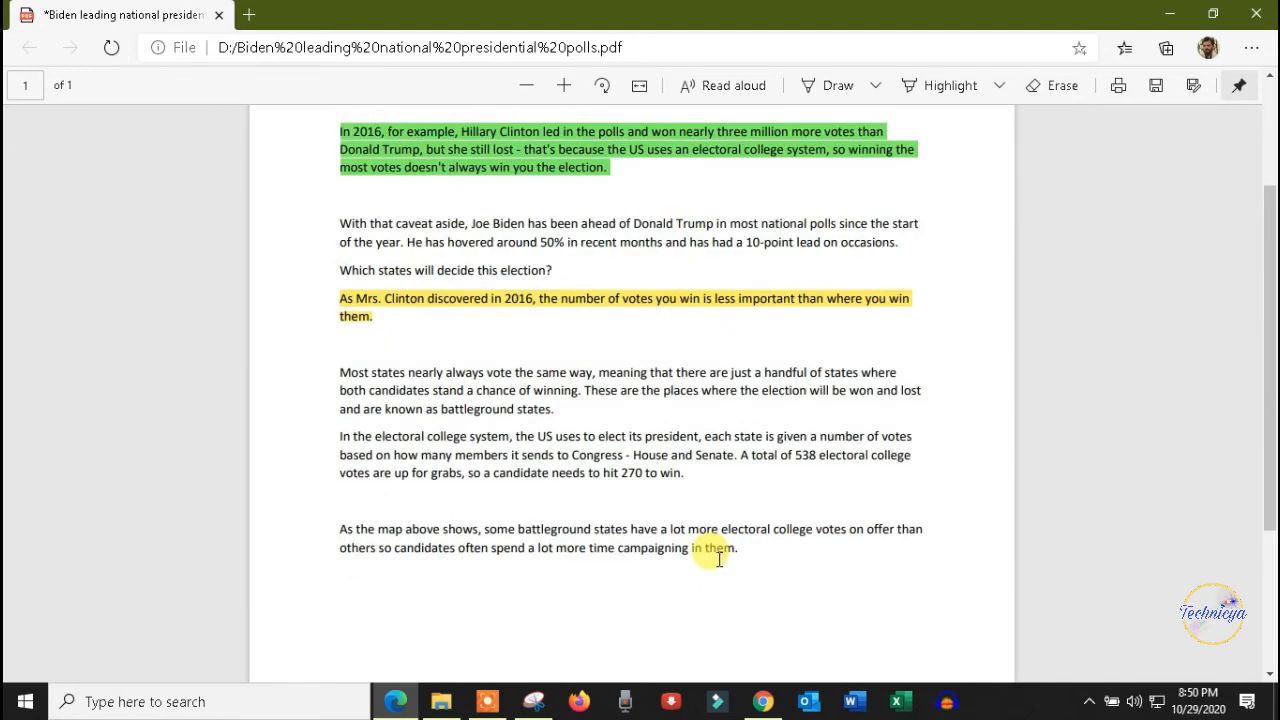
scroll("up", 3)
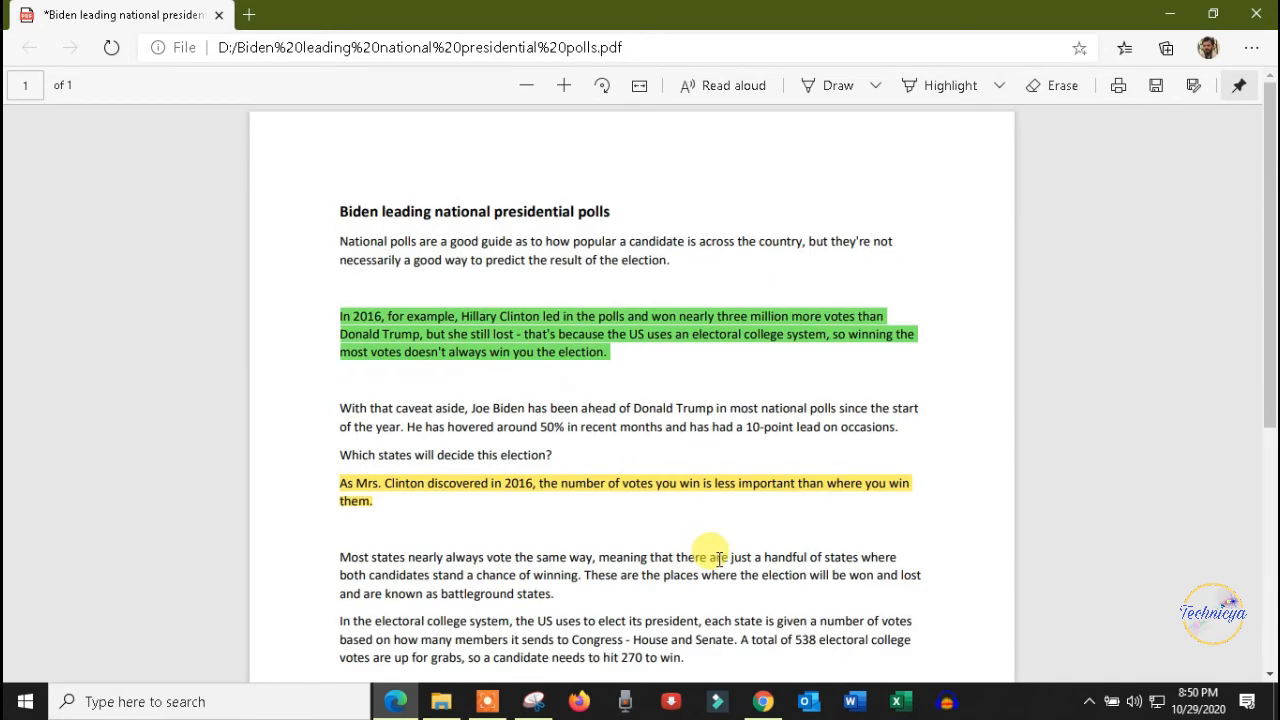